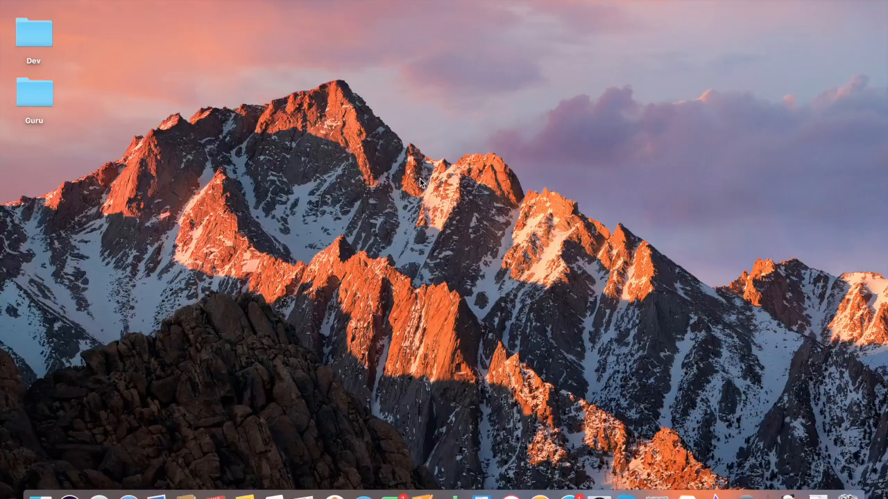
{"action": "mouse_move", "coordinate": [603, 451]}
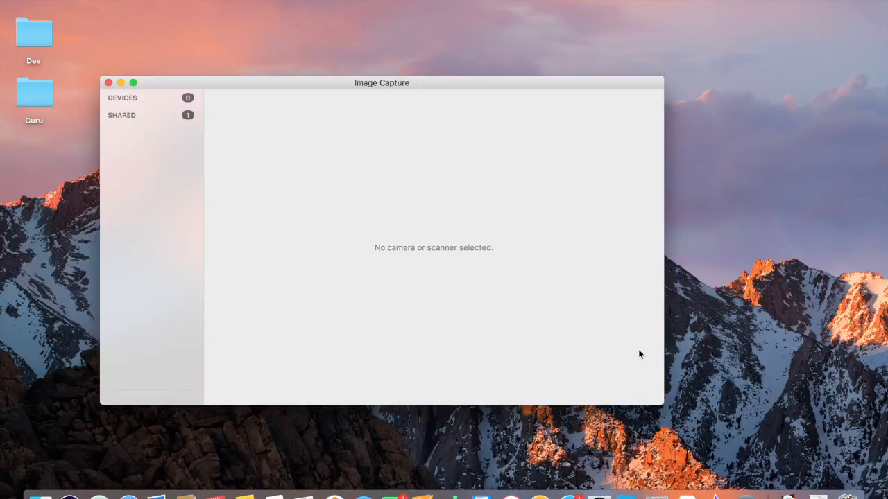
{"action": "mouse_move", "coordinate": [333, 177]}
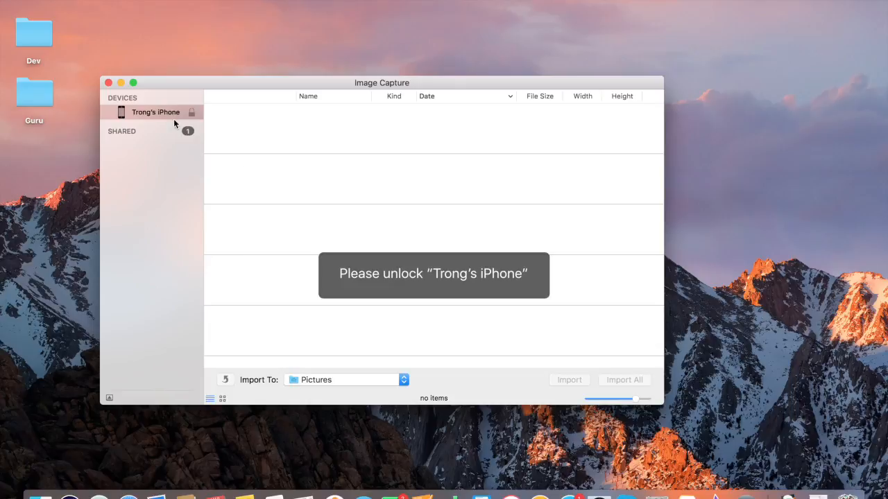
{"action": "mouse_move", "coordinate": [148, 122]}
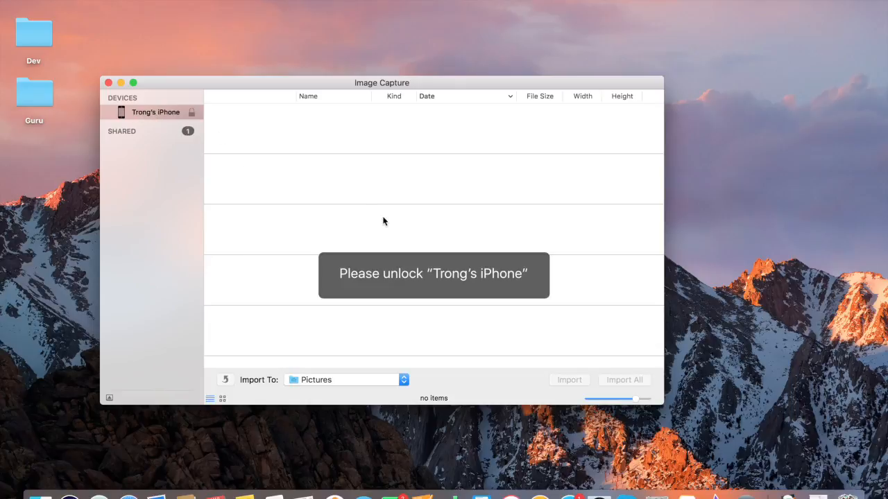
{"action": "mouse_move", "coordinate": [502, 250]}
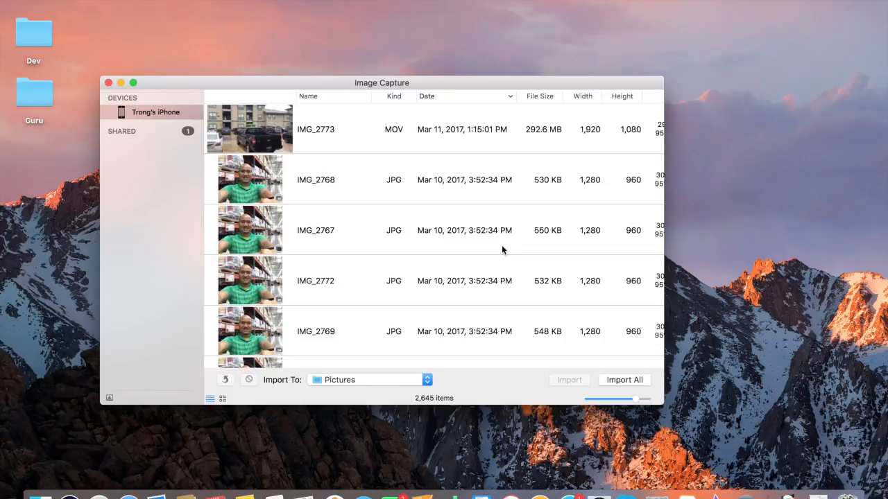
{"action": "mouse_move", "coordinate": [305, 120]}
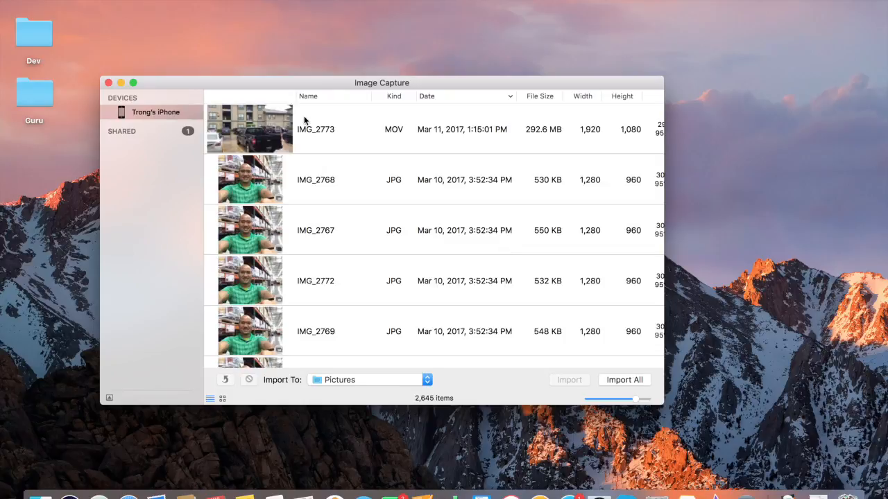
{"action": "mouse_move", "coordinate": [400, 143]}
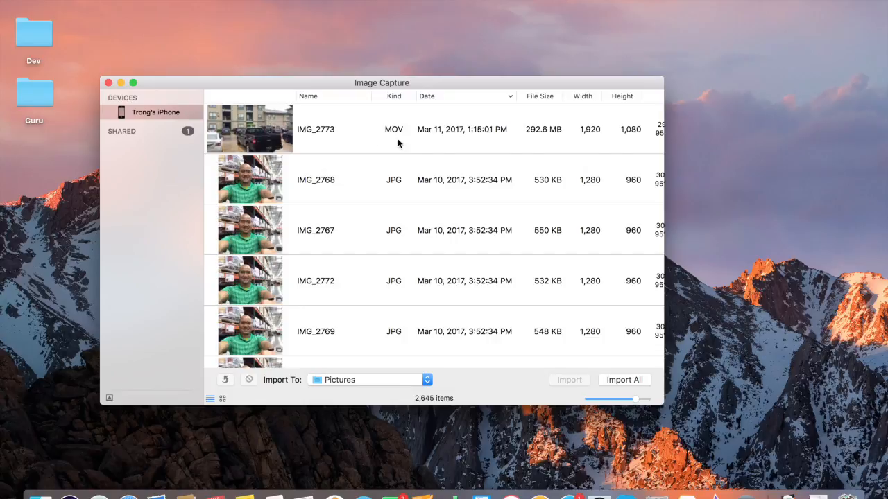
{"action": "mouse_move", "coordinate": [402, 130]}
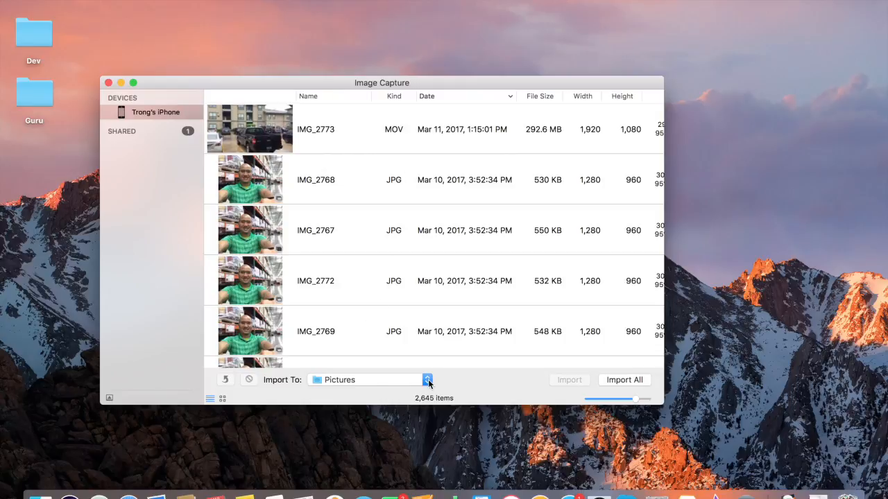
Choose Desktop from the Import To destination list.
{"action": "left_click", "coordinate": [427, 380]}
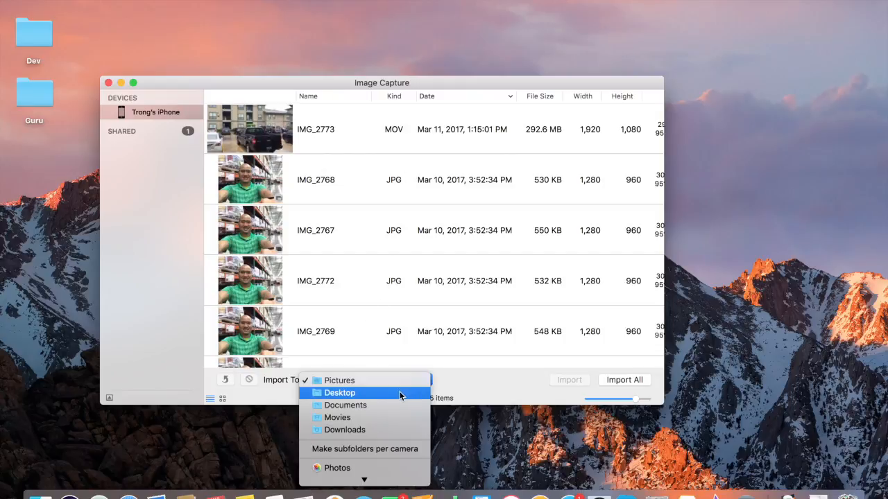
{"action": "mouse_move", "coordinate": [345, 405]}
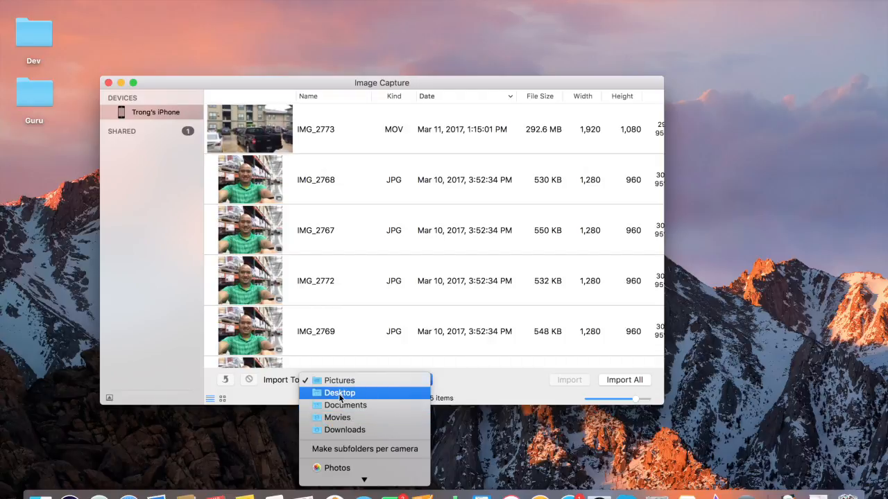
{"action": "left_click", "coordinate": [339, 393]}
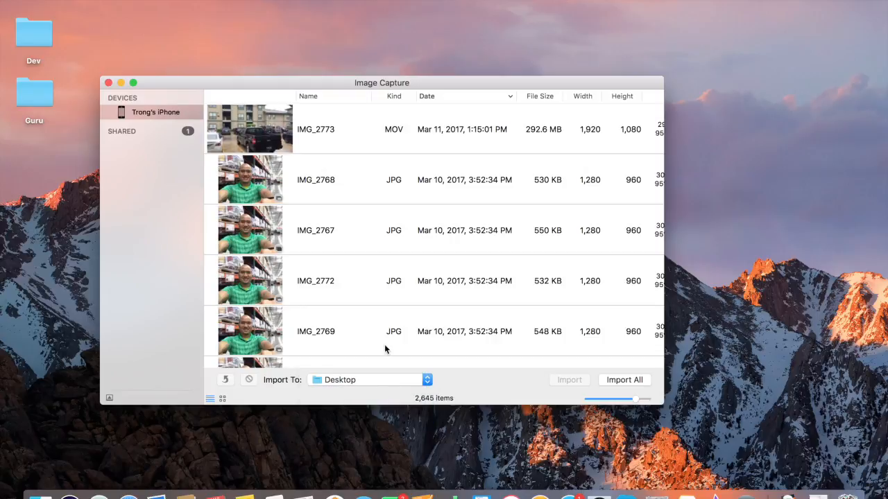
Select the IMG_2773 row among the 2,645 items and start its import.
{"action": "left_click", "coordinate": [427, 129]}
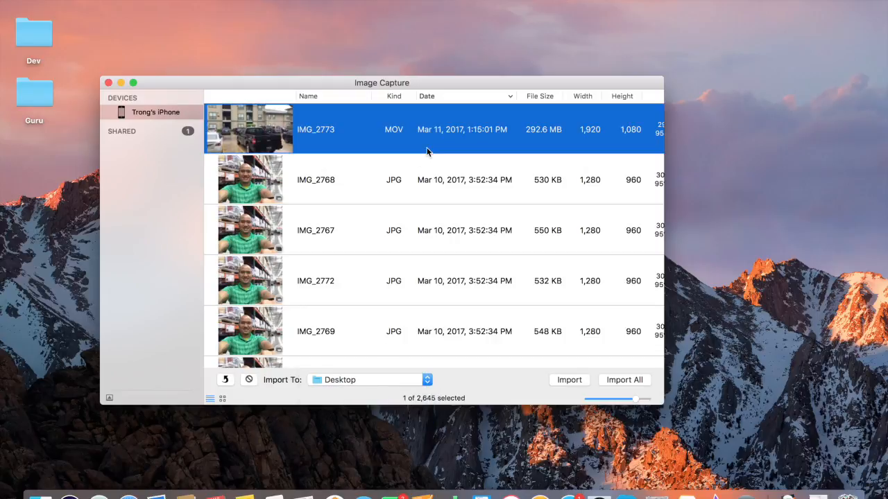
{"action": "mouse_move", "coordinate": [572, 386]}
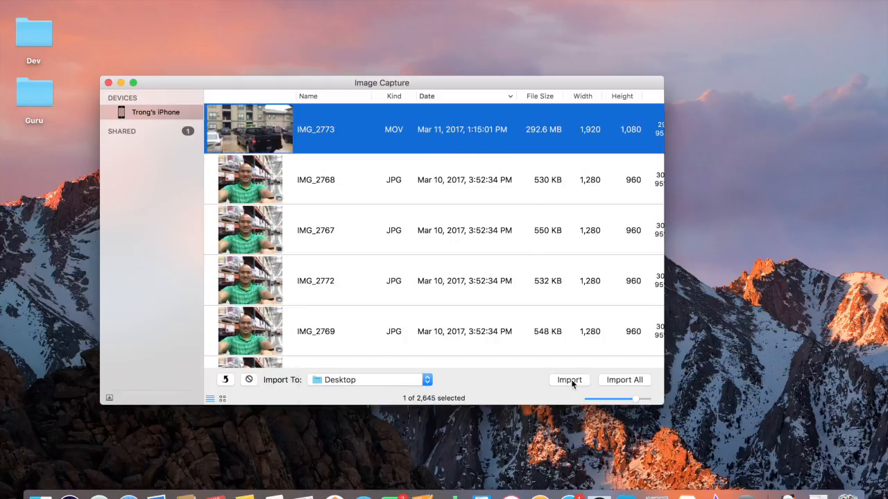
{"action": "left_click", "coordinate": [569, 380]}
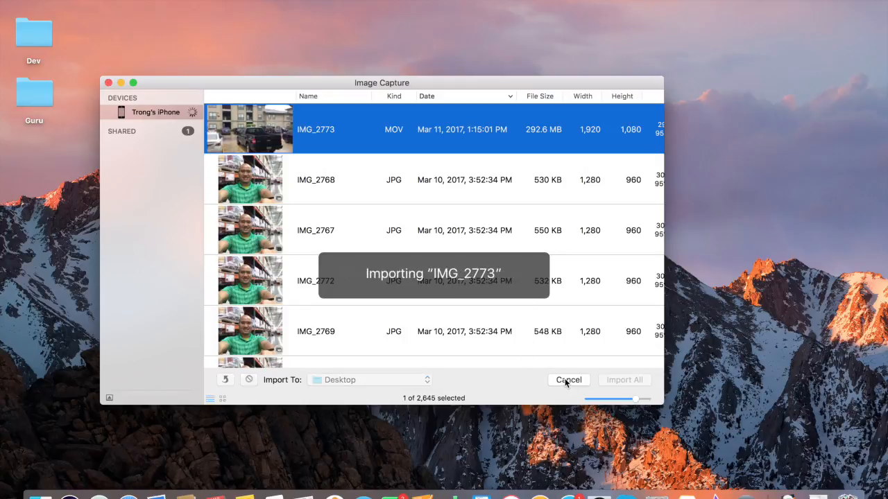
{"action": "mouse_move", "coordinate": [408, 75]}
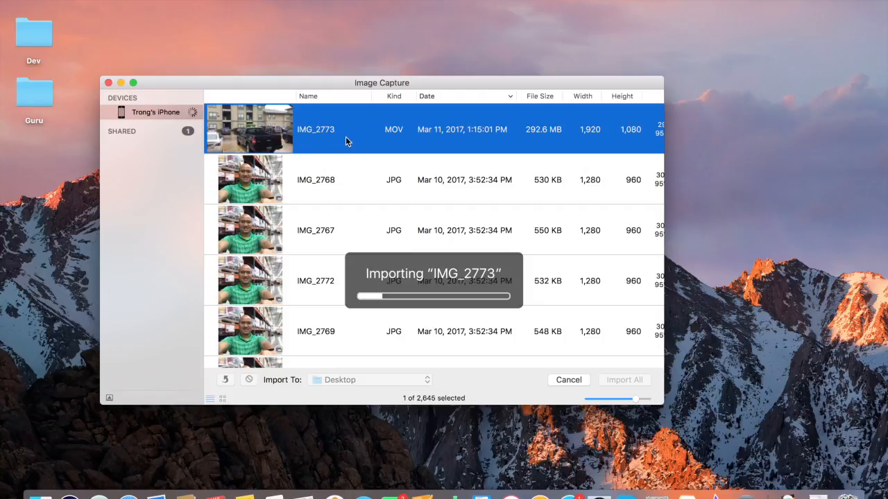
{"action": "mouse_move", "coordinate": [475, 136]}
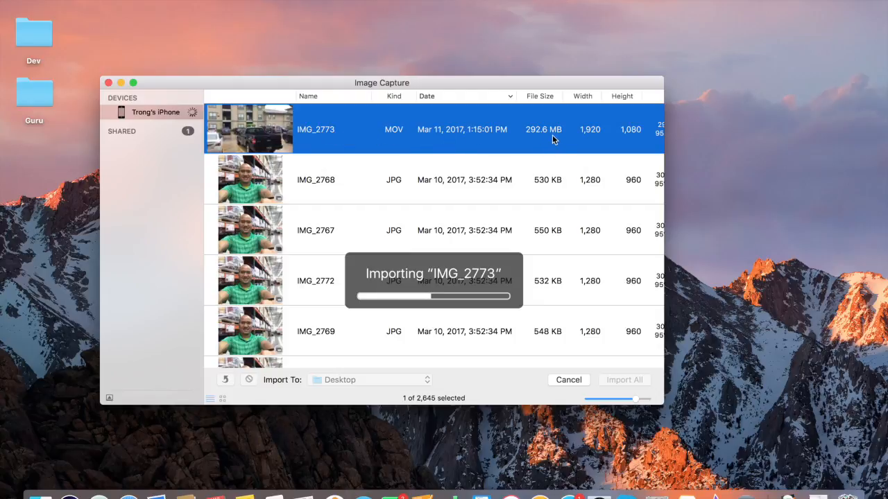
{"action": "mouse_move", "coordinate": [792, 202]}
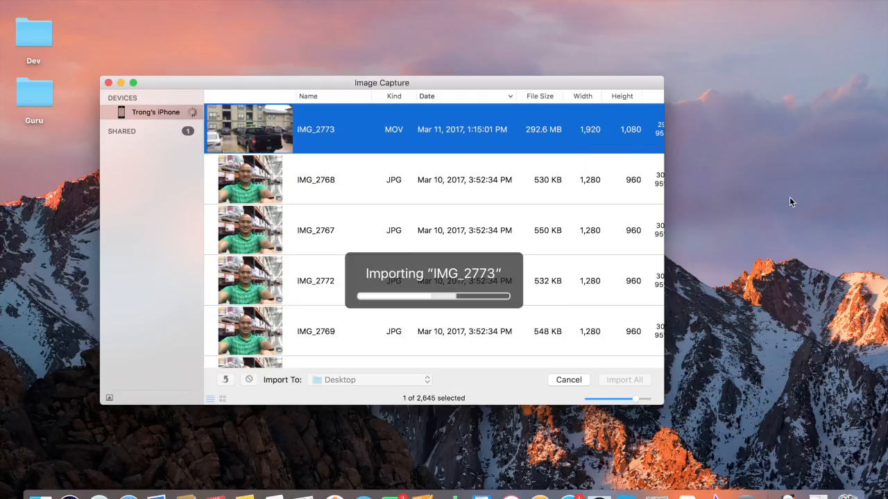
{"action": "mouse_move", "coordinate": [579, 151]}
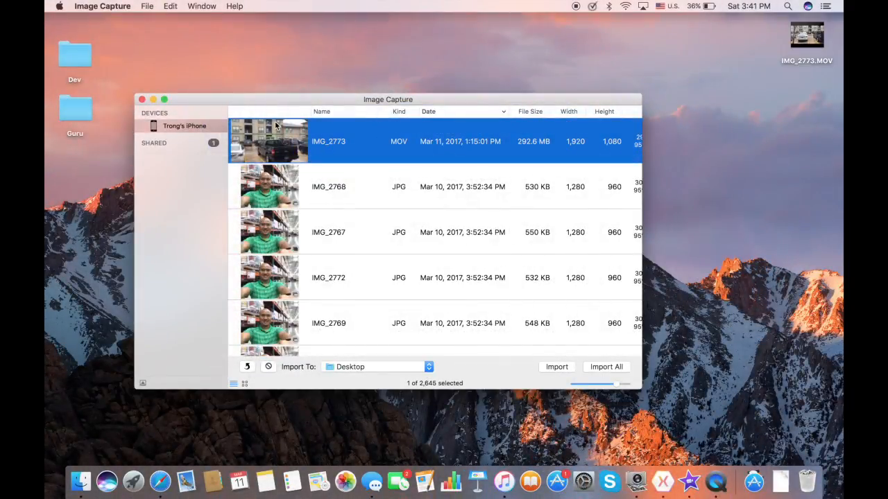
{"action": "mouse_move", "coordinate": [581, 356]}
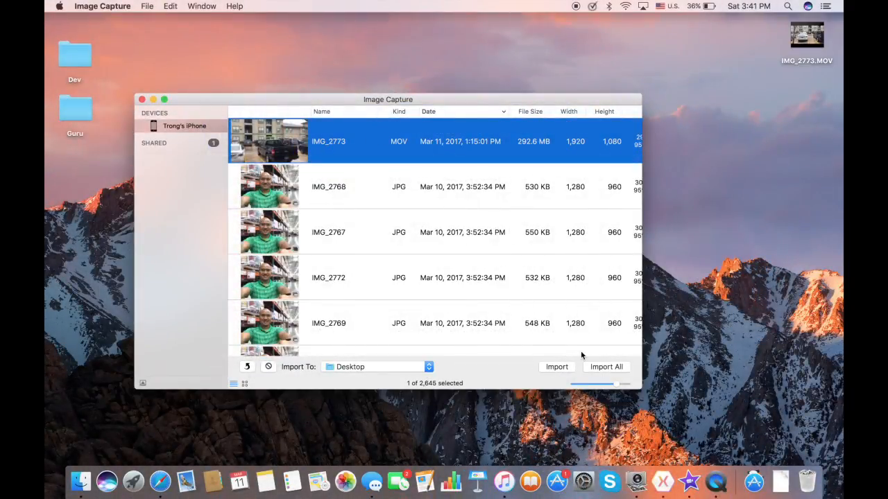
{"action": "mouse_move", "coordinate": [696, 274]}
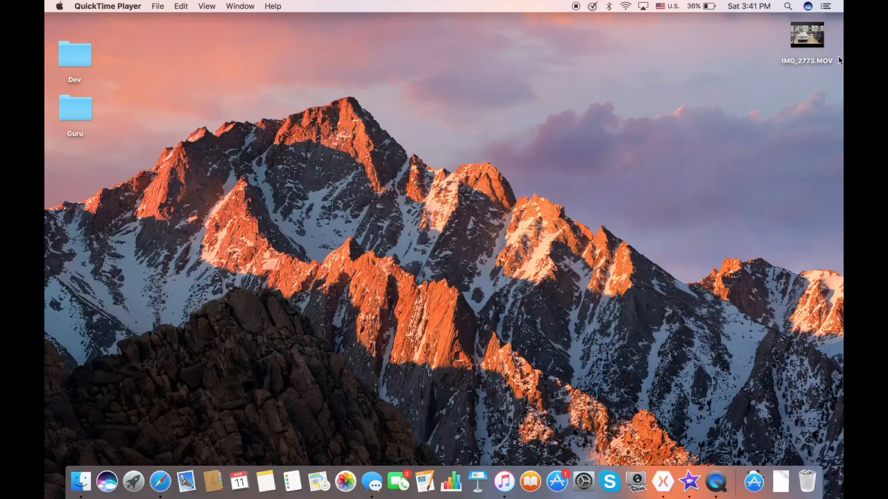
Play the first seconds of IMG_2773.MOV from the desktop, pause it and close the movie window.
{"action": "double_click", "coordinate": [810, 35]}
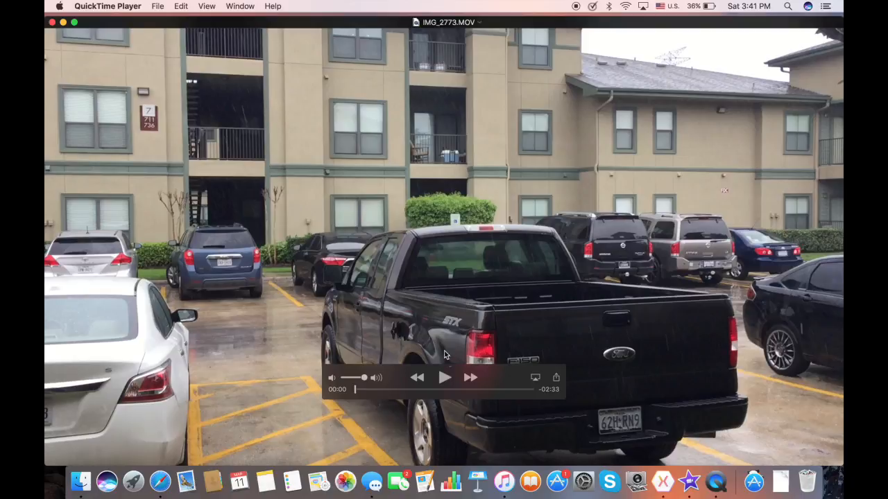
{"action": "left_click", "coordinate": [445, 378]}
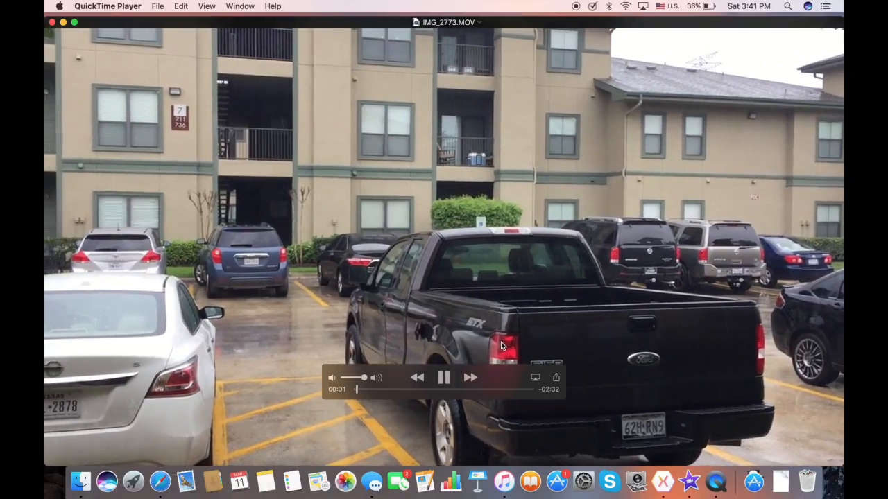
{"action": "left_click", "coordinate": [444, 377]}
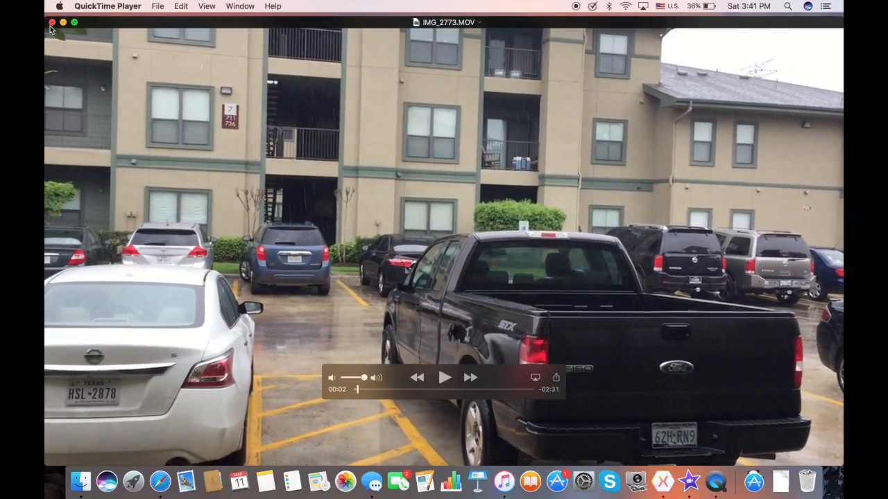
{"action": "left_click", "coordinate": [52, 27]}
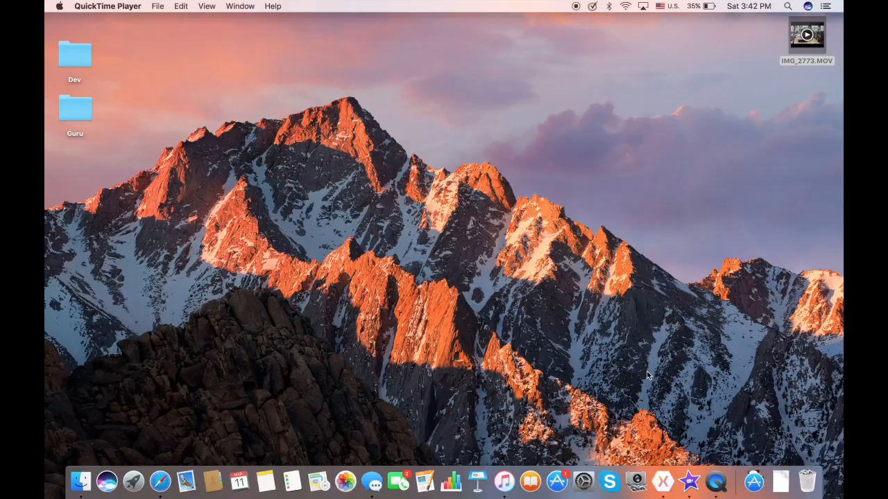
{"action": "mouse_move", "coordinate": [635, 399]}
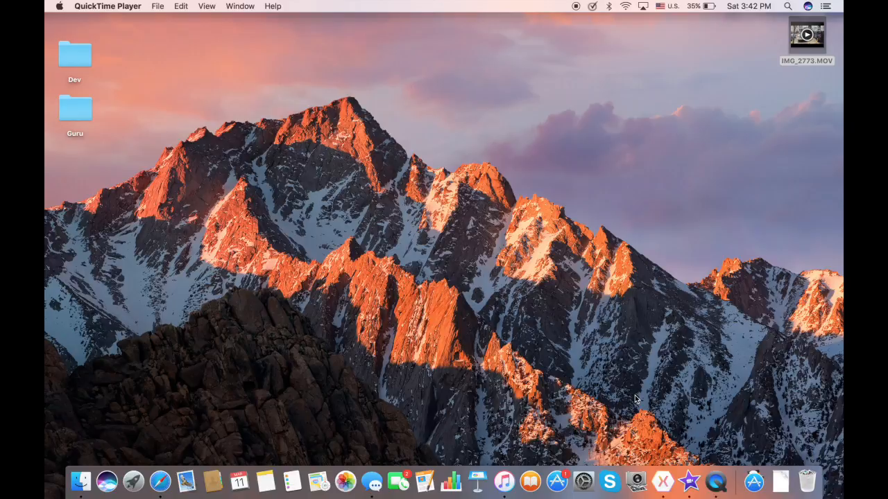